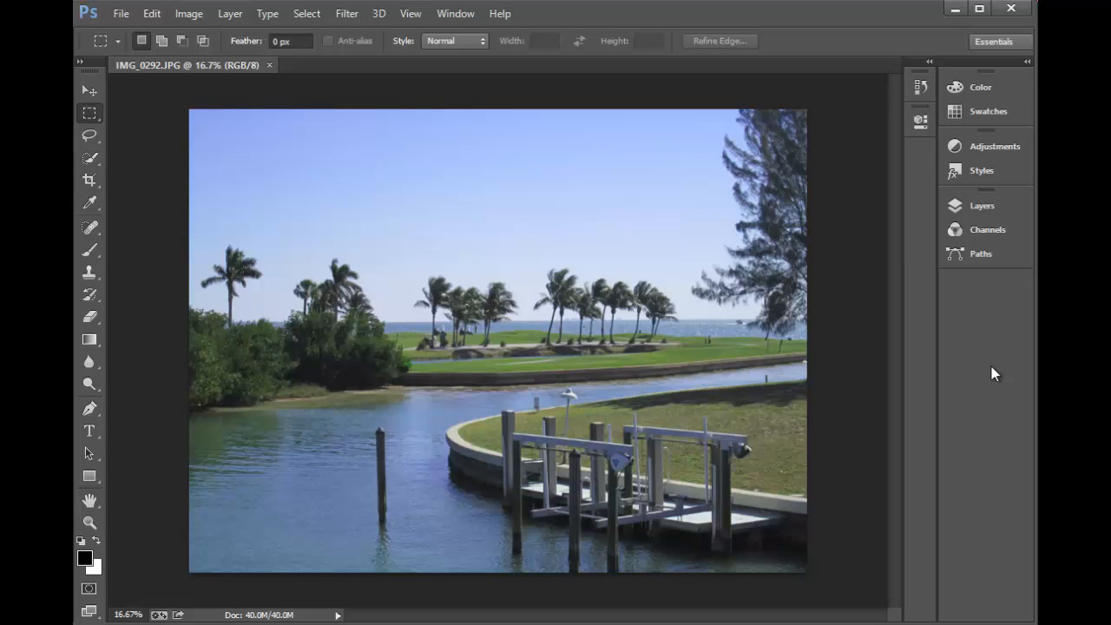
{"action": "mouse_move", "coordinate": [456, 13]}
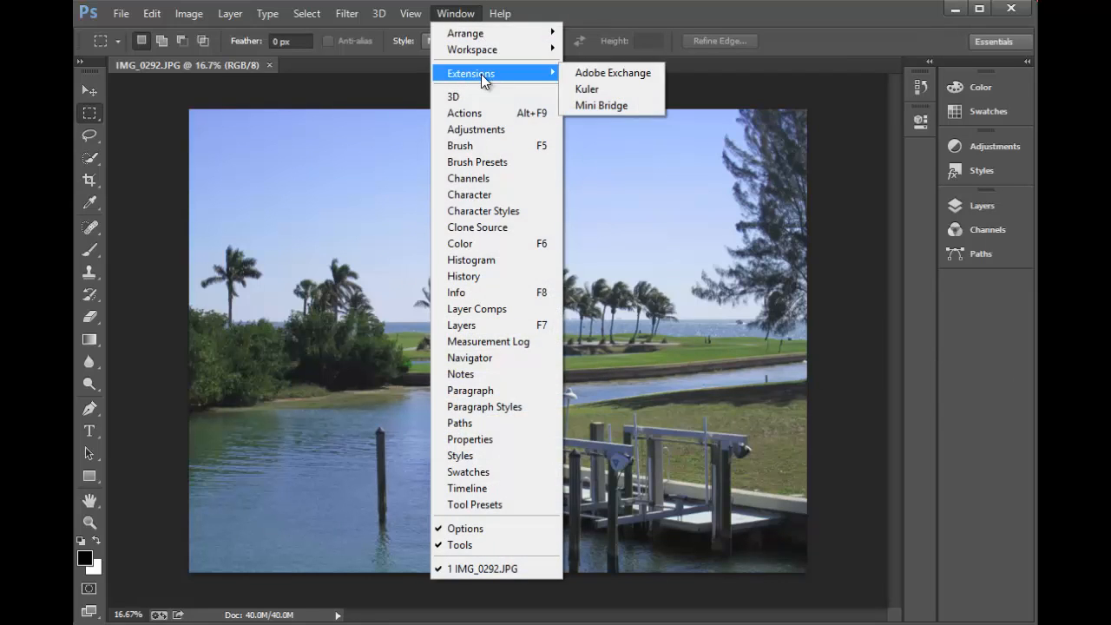
Show the Adobe Exchange panel over the landscape photo via Window > Extensions
{"action": "left_click", "coordinate": [612, 72]}
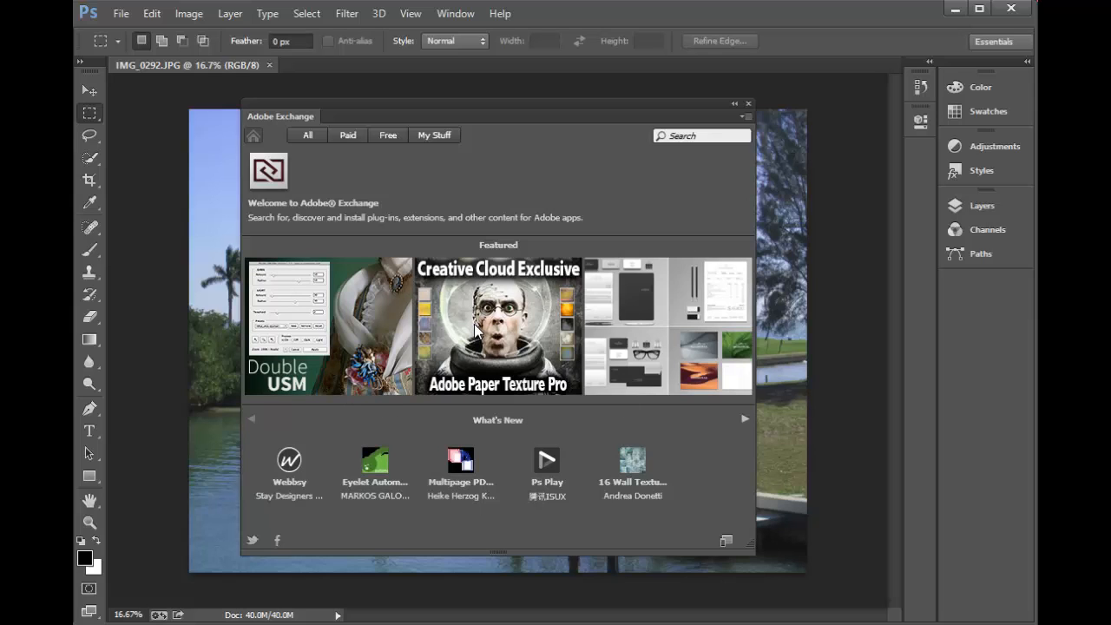
Filter Exchange to All > Paid listings and focus the Search box
{"action": "left_click", "coordinate": [308, 135]}
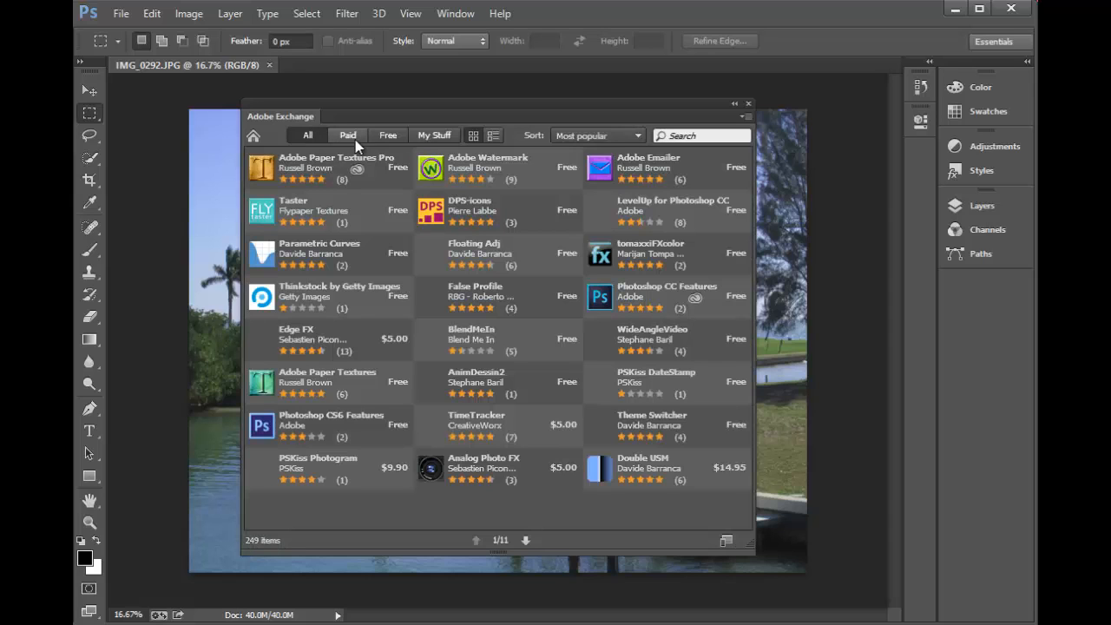
{"action": "left_click", "coordinate": [347, 135]}
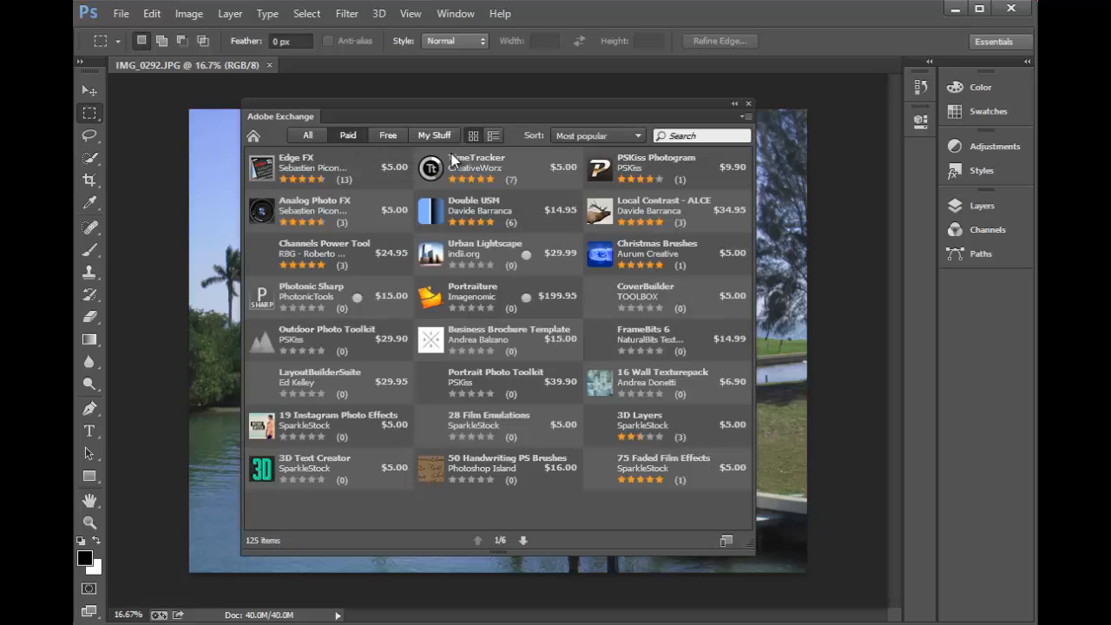
{"action": "mouse_move", "coordinate": [686, 136]}
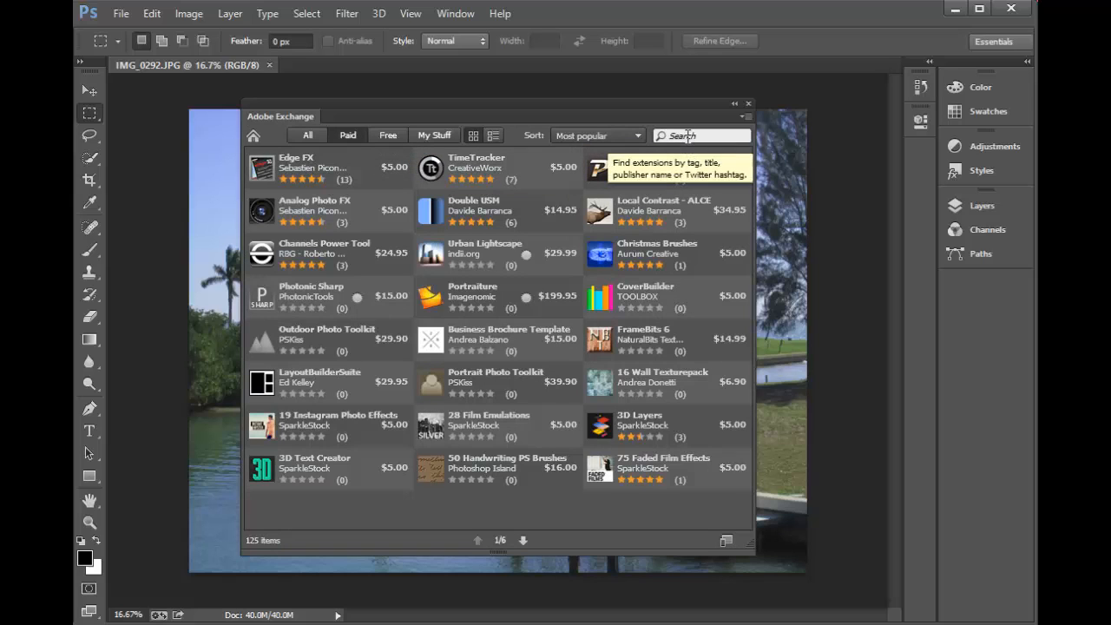
{"action": "left_click", "coordinate": [695, 136]}
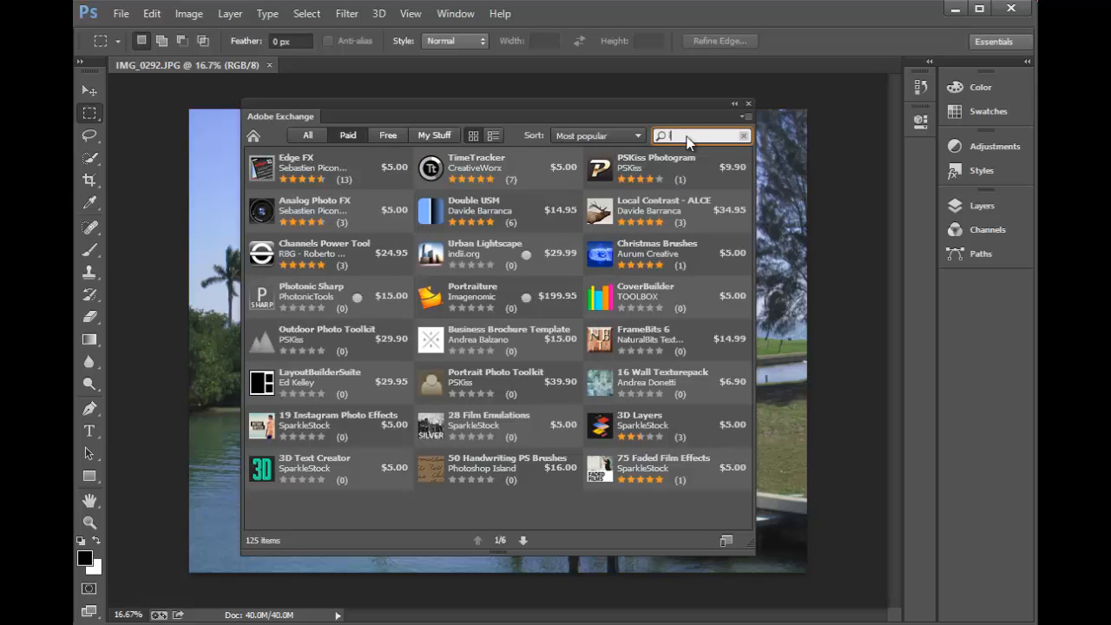
Search the paid listings for 'icorrect' to show the two PictoColor plug-ins
{"action": "type", "text": "correct"}
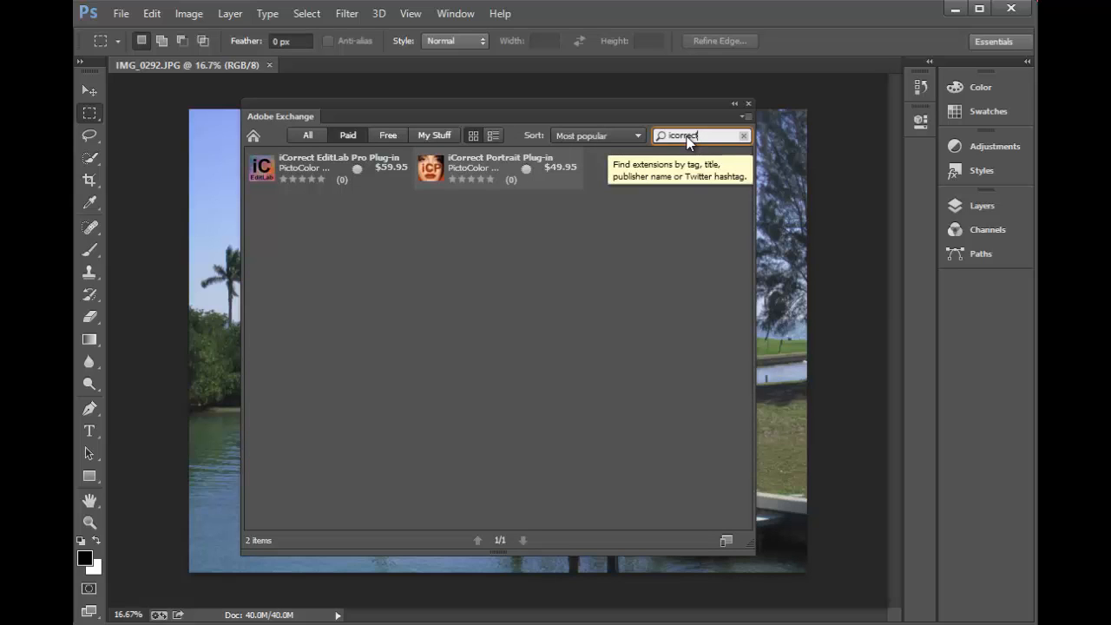
{"action": "mouse_move", "coordinate": [676, 179]}
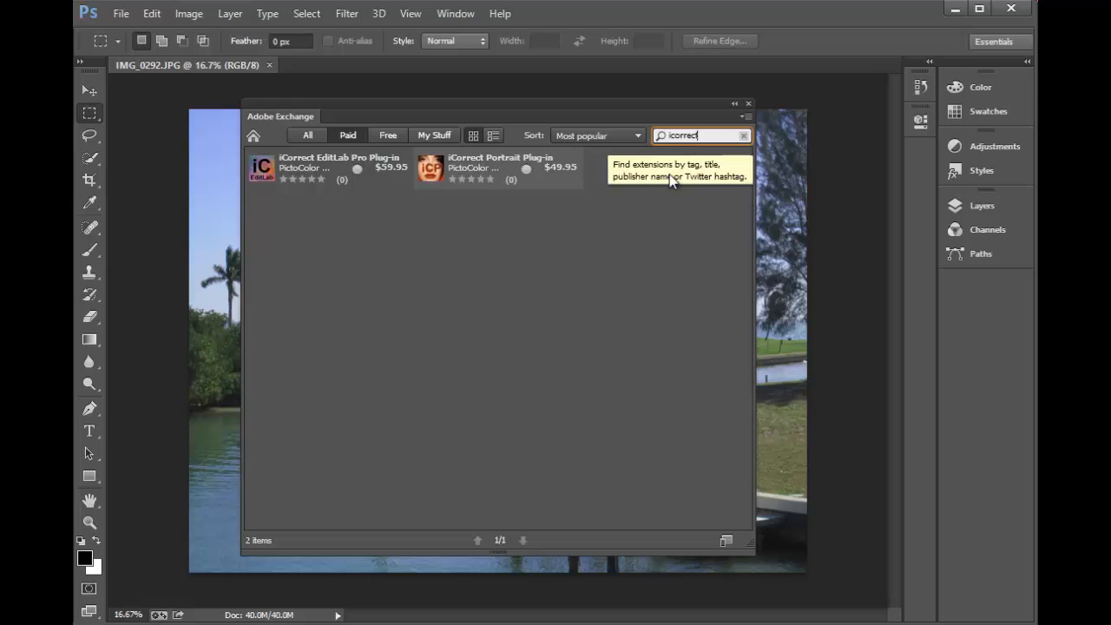
{"action": "mouse_move", "coordinate": [386, 220]}
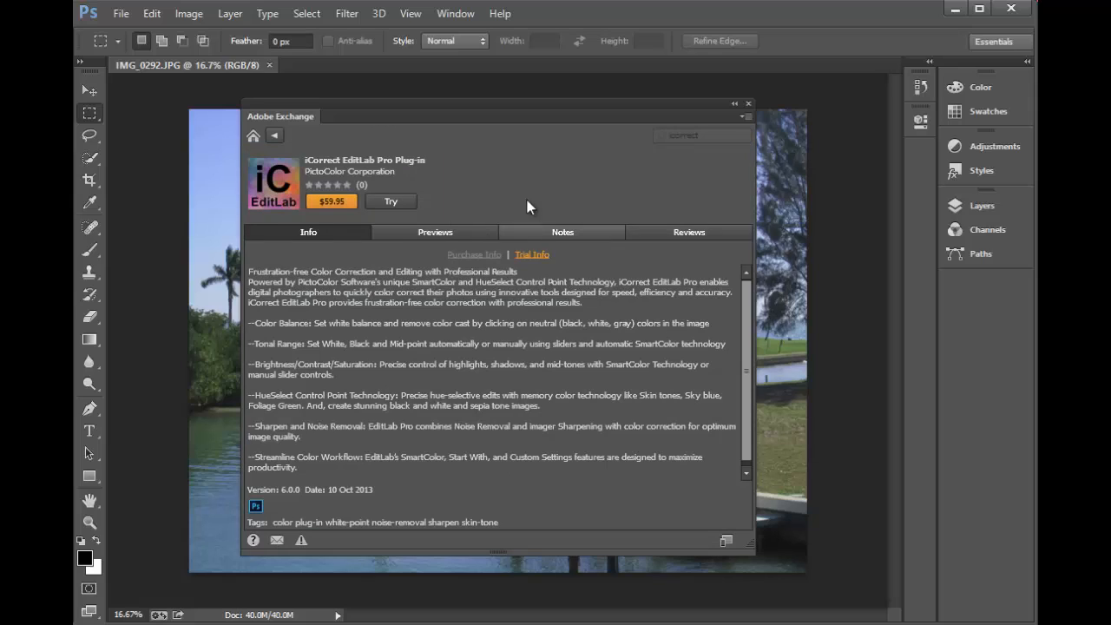
{"action": "mouse_move", "coordinate": [412, 200]}
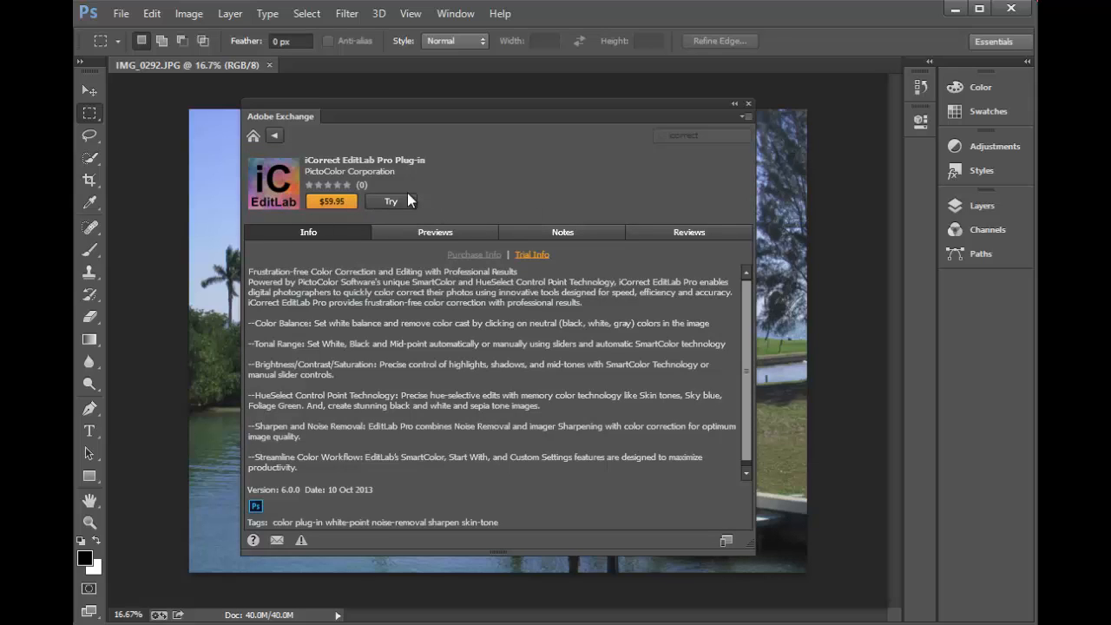
{"action": "mouse_move", "coordinate": [314, 274]}
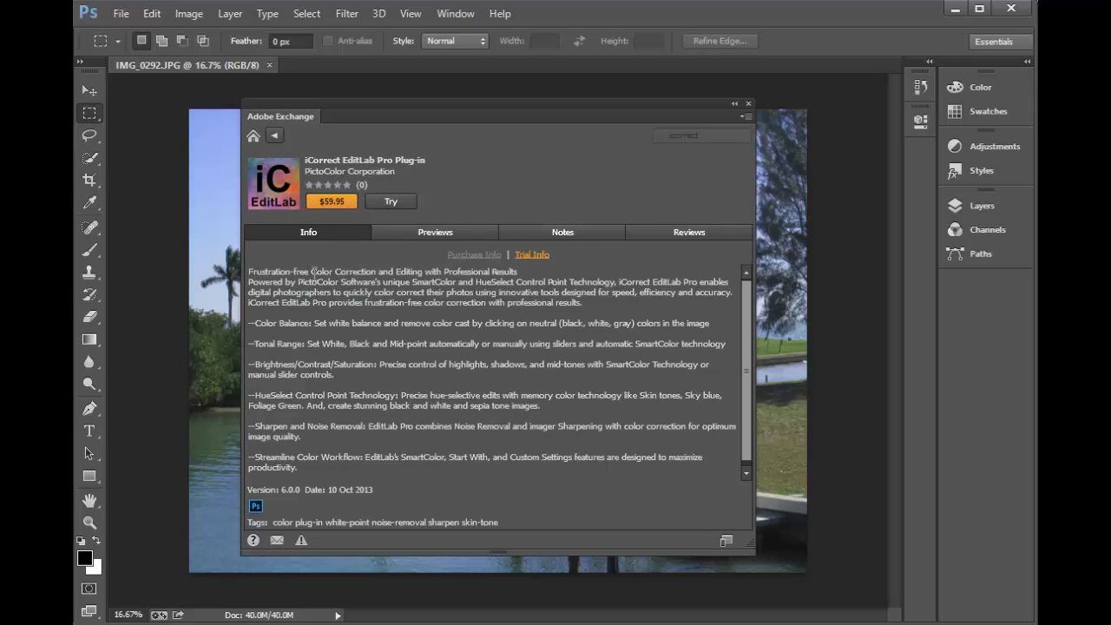
View EditLab Pro's Previews, enlarge a screenshot, then go back to the iCorrect results
{"action": "left_click", "coordinate": [435, 232]}
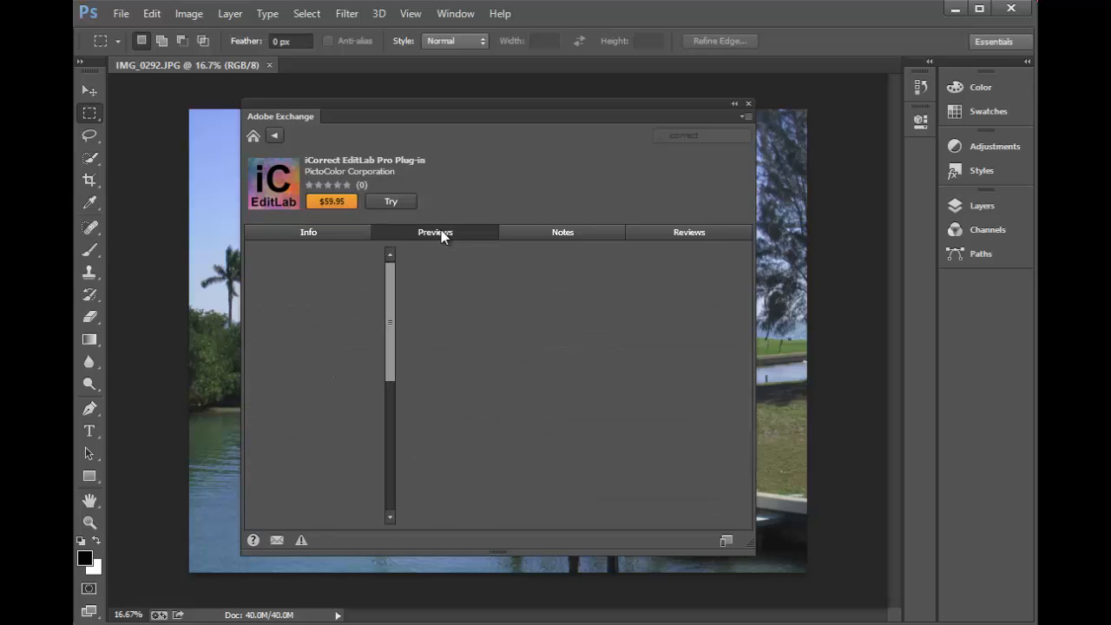
{"action": "left_click", "coordinate": [435, 231]}
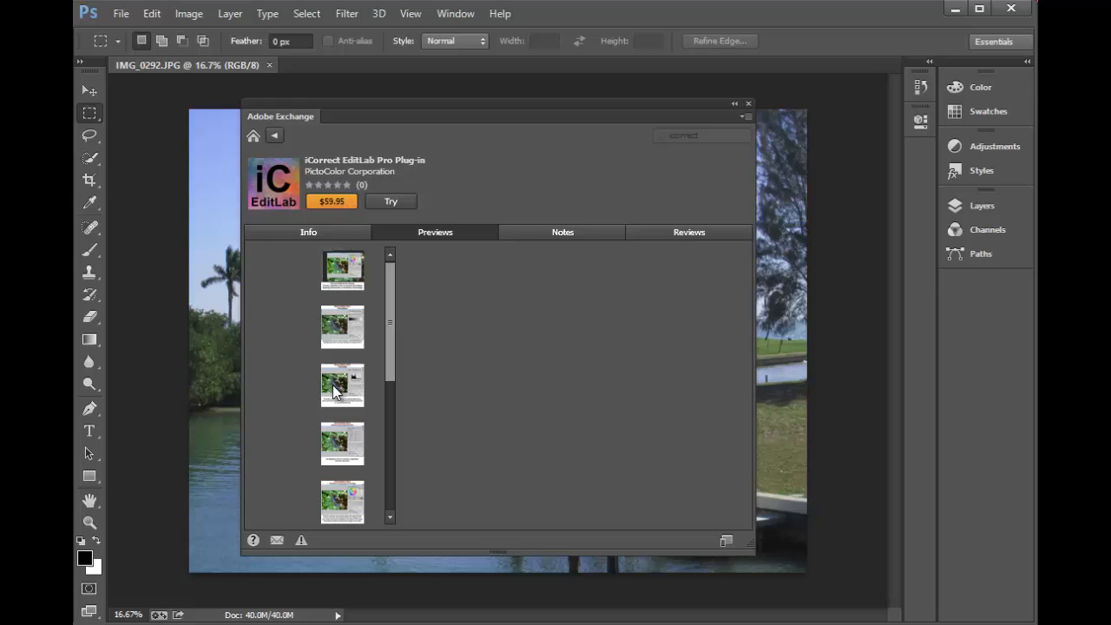
{"action": "left_click", "coordinate": [342, 270]}
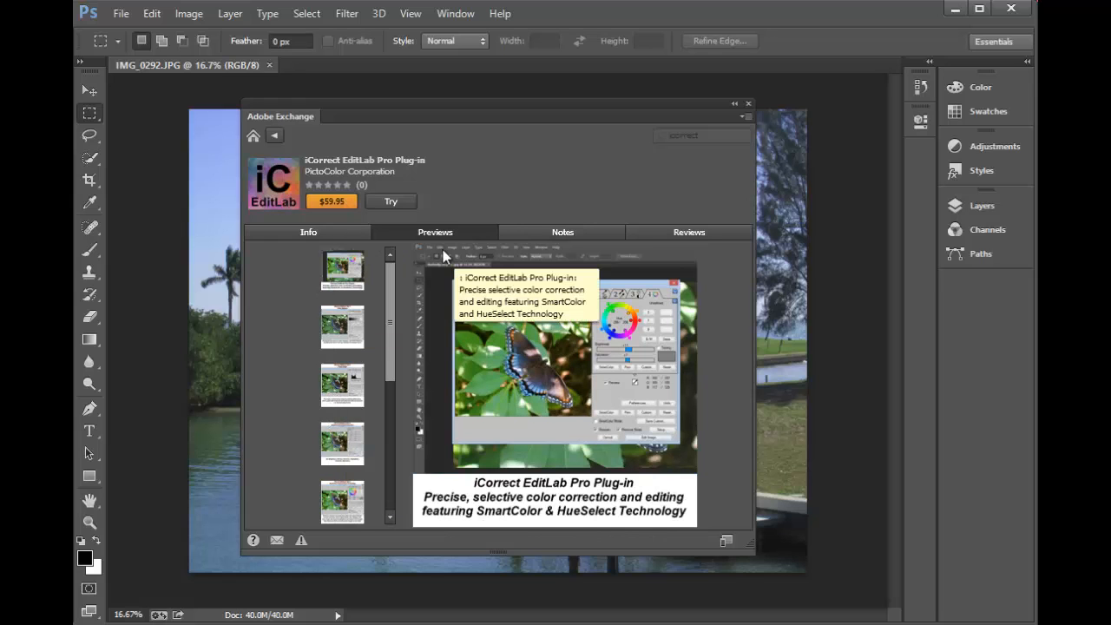
{"action": "mouse_move", "coordinate": [612, 193]}
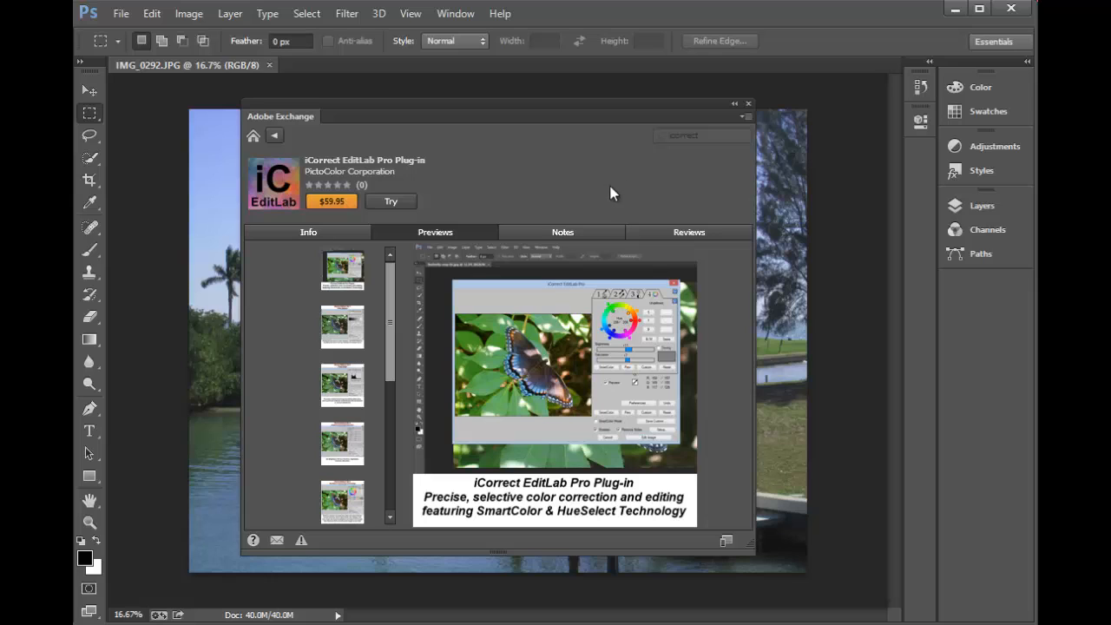
{"action": "mouse_move", "coordinate": [285, 144]}
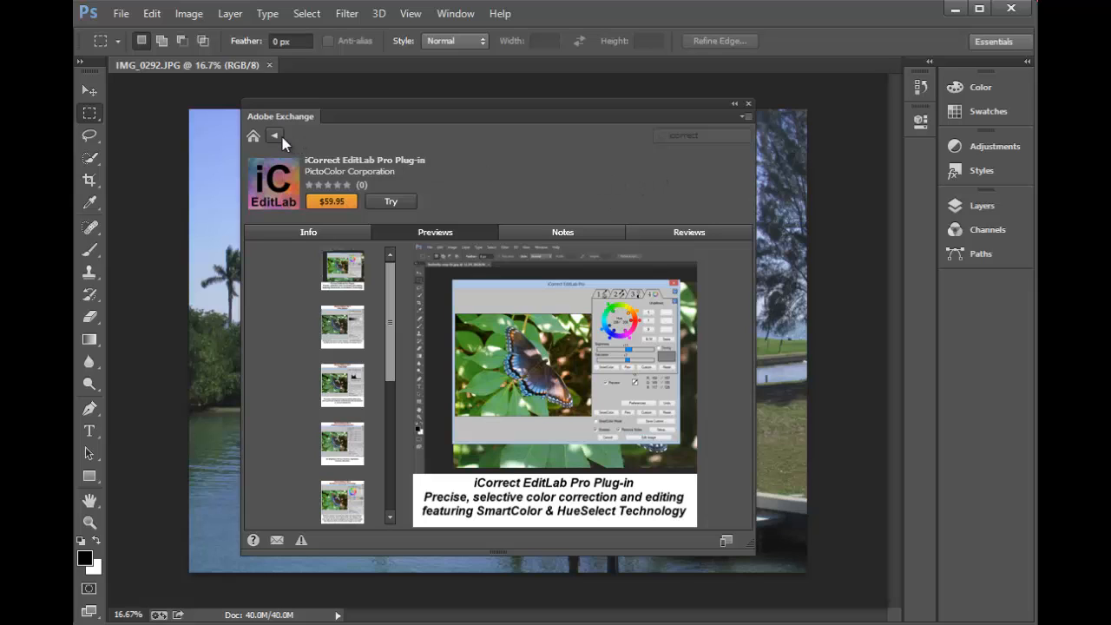
{"action": "left_click", "coordinate": [274, 136]}
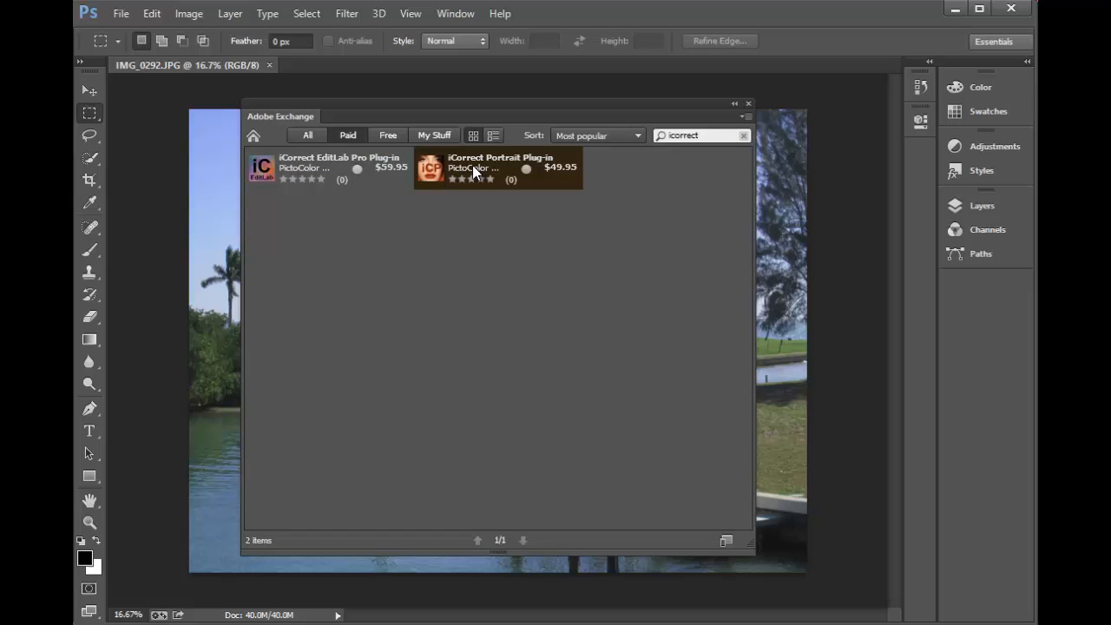
{"action": "left_click", "coordinate": [498, 167]}
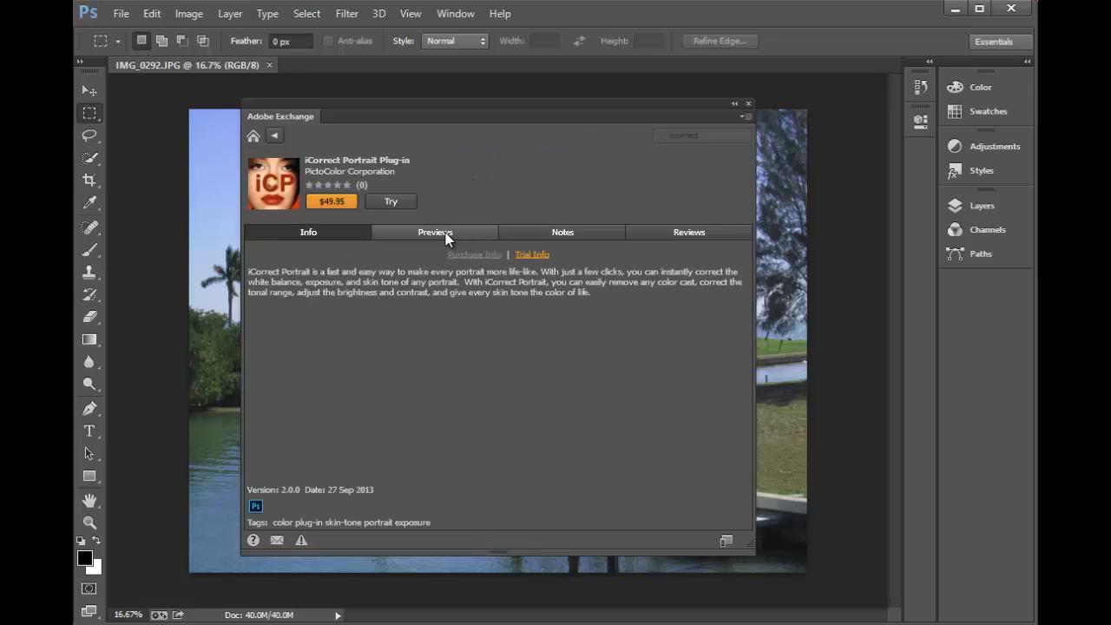
{"action": "left_click", "coordinate": [435, 232]}
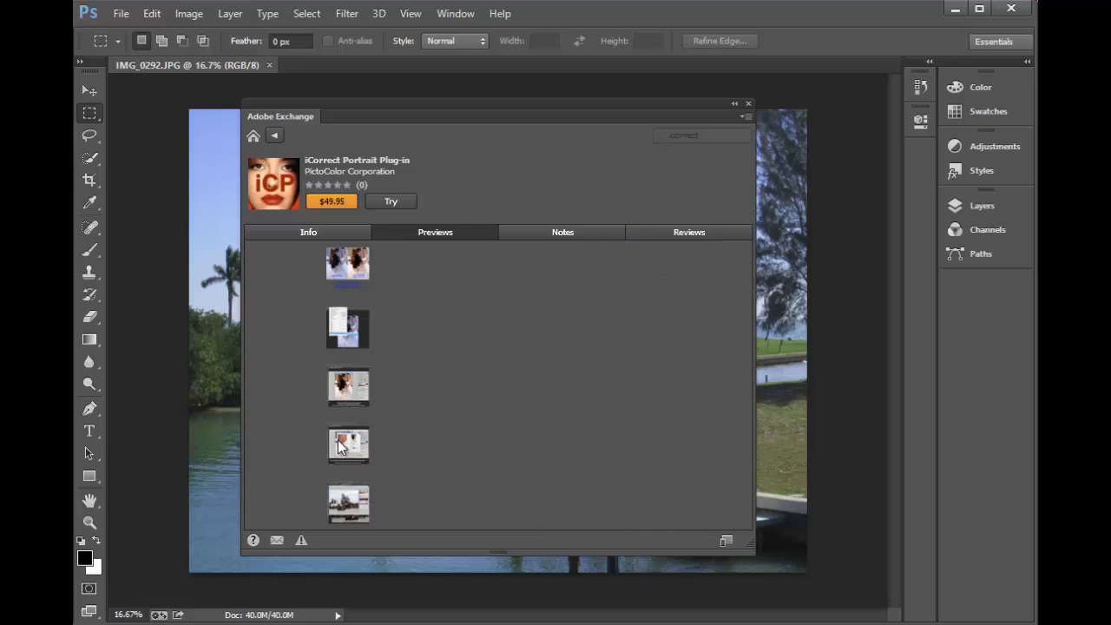
{"action": "left_click", "coordinate": [347, 445]}
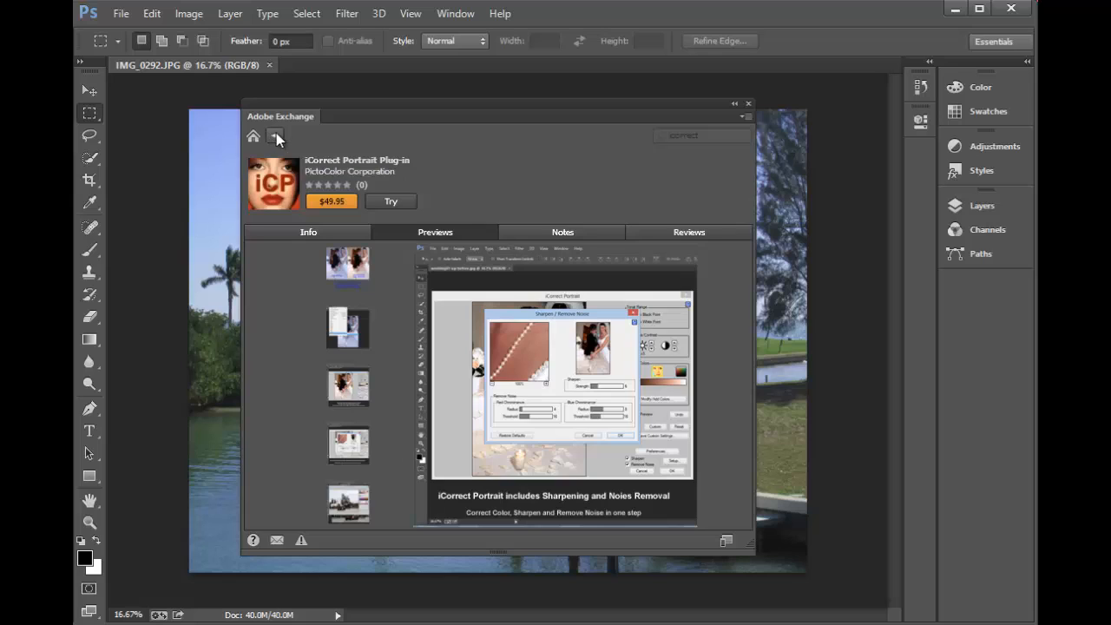
{"action": "left_click", "coordinate": [275, 136]}
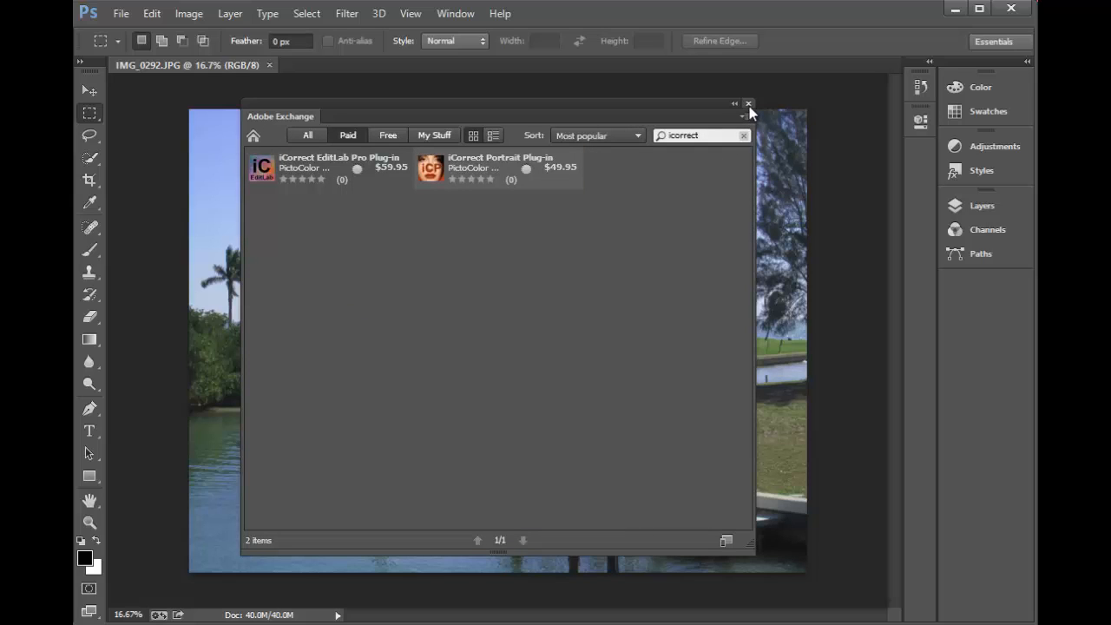
Close Adobe Exchange and launch Filter > PictoColor > iCorrect EditLab Pro 6.0
{"action": "left_click", "coordinate": [749, 104]}
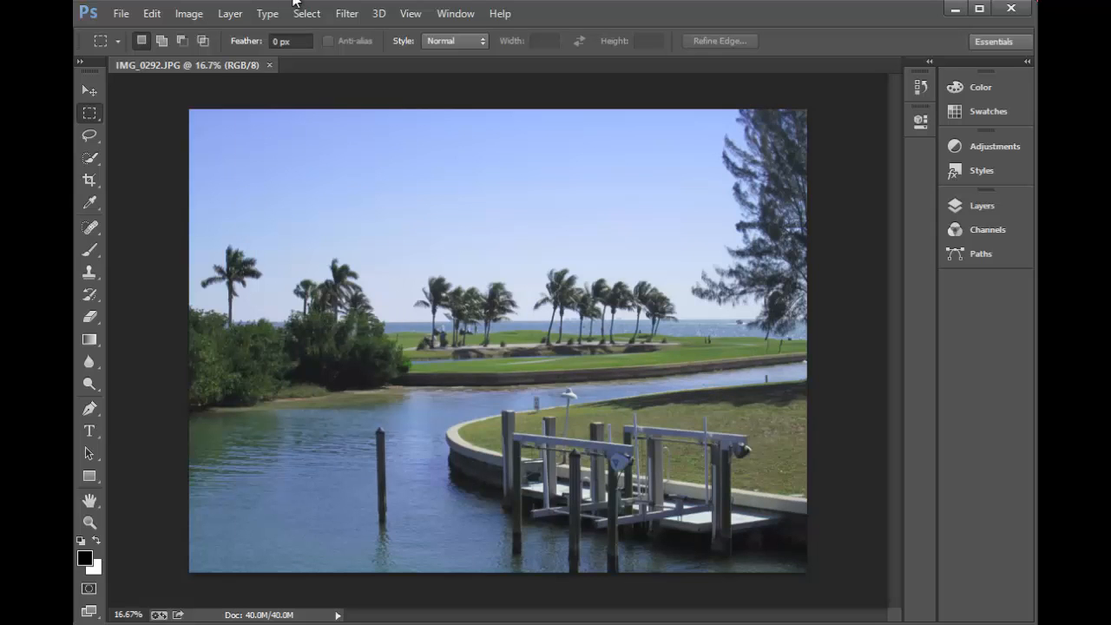
{"action": "left_click", "coordinate": [345, 13]}
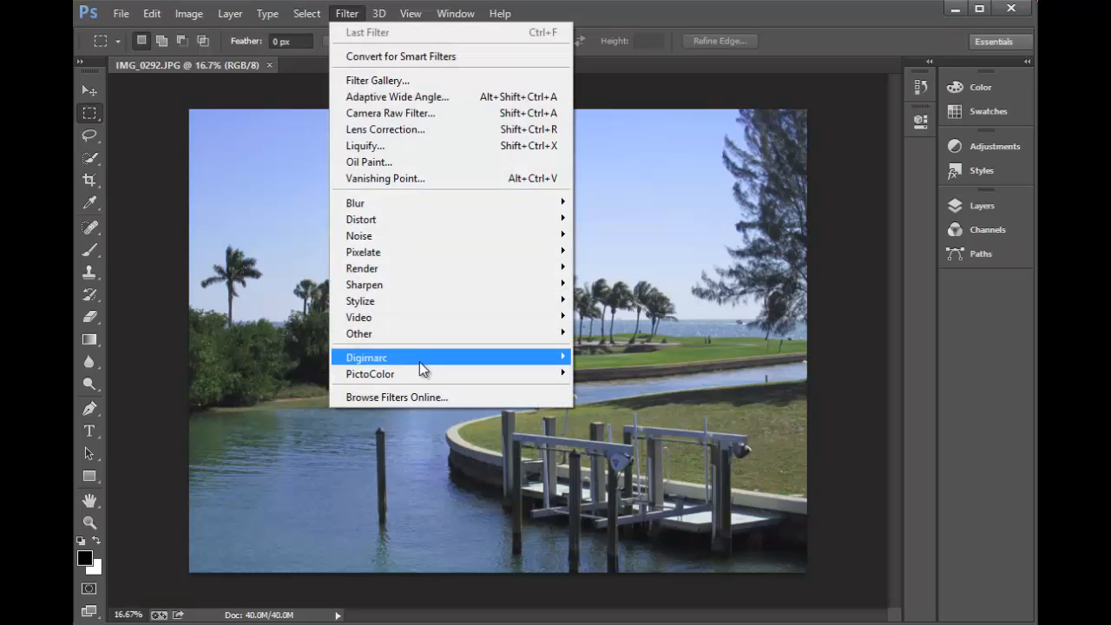
{"action": "mouse_move", "coordinate": [369, 374]}
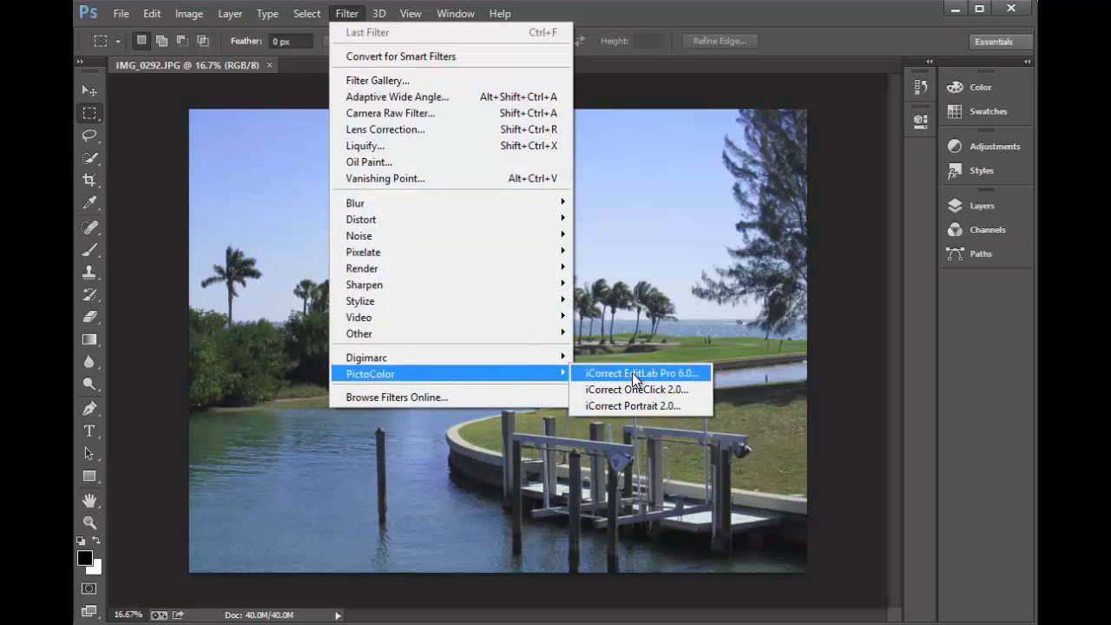
{"action": "left_click", "coordinate": [642, 372]}
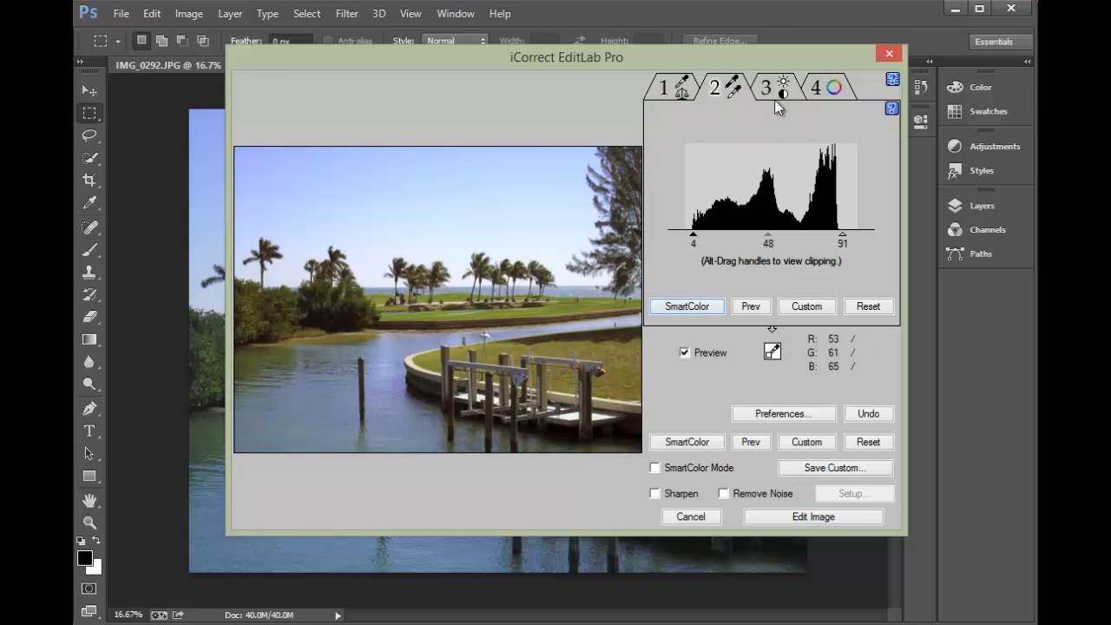
Raise Saturation to +10 on tab 3, review tab 4 hues, and apply with Edit Image
{"action": "left_click", "coordinate": [765, 86]}
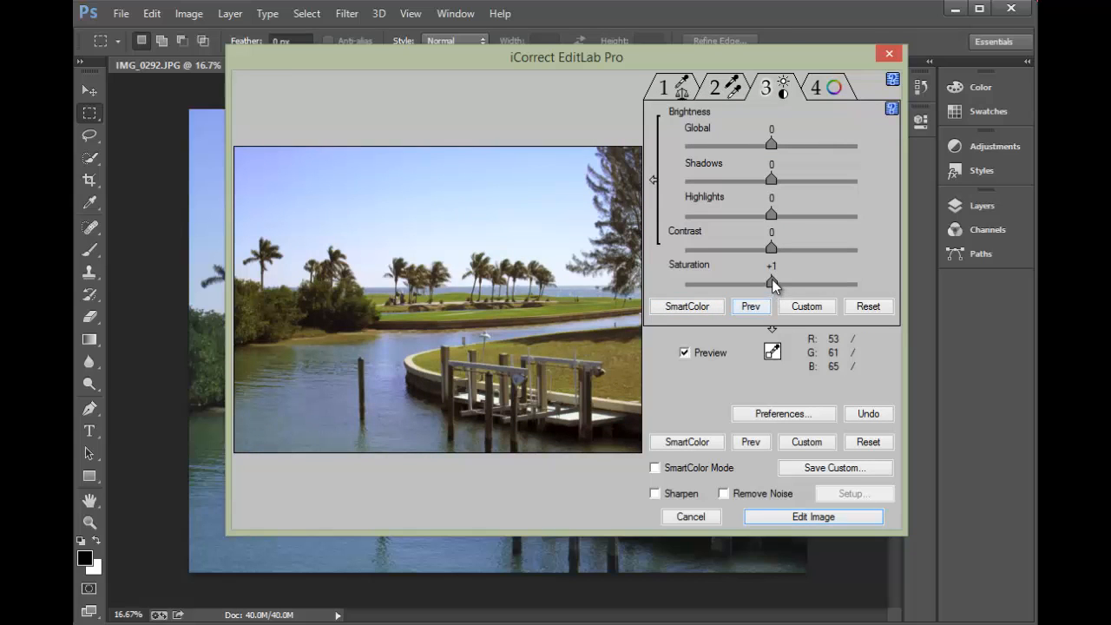
{"action": "left_click_drag", "start_coordinate": [771, 284], "coordinate": [779, 284]}
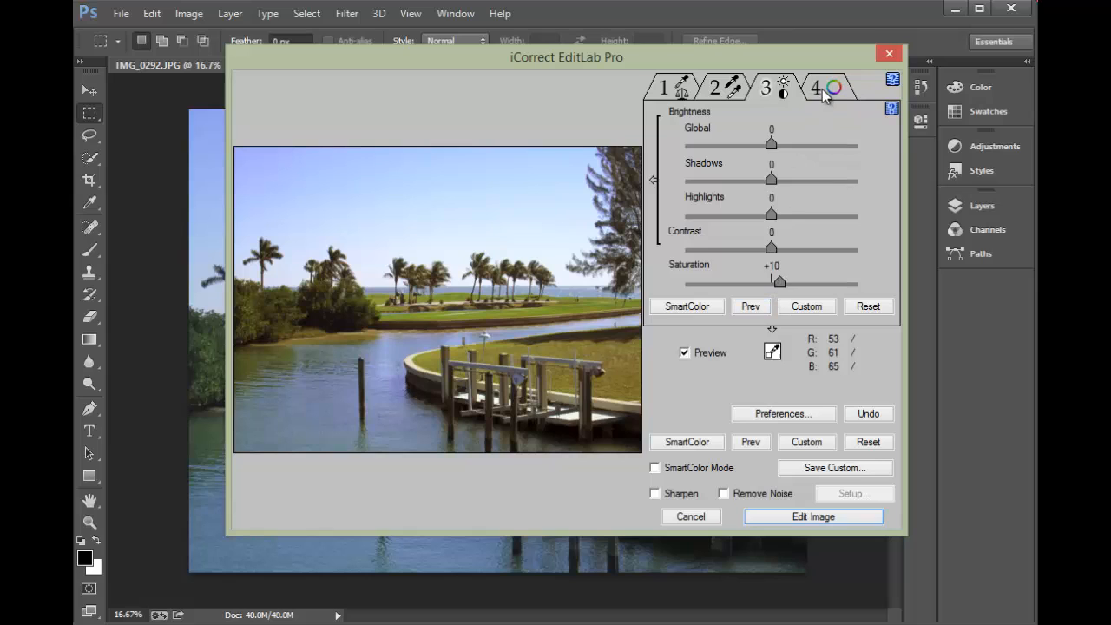
{"action": "left_click", "coordinate": [815, 87]}
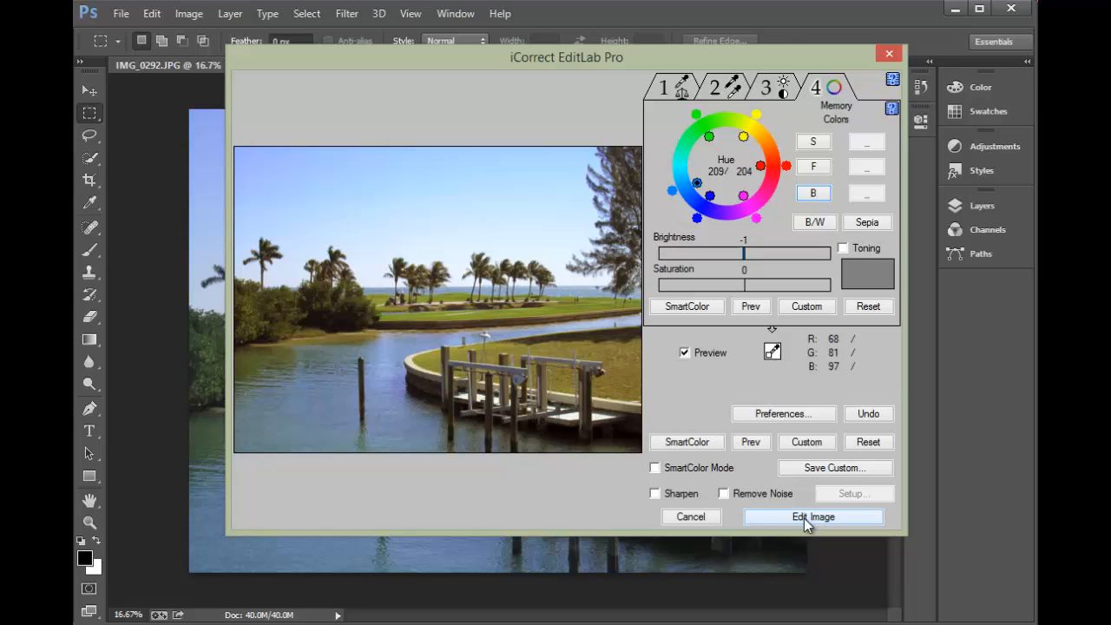
{"action": "left_click", "coordinate": [812, 517]}
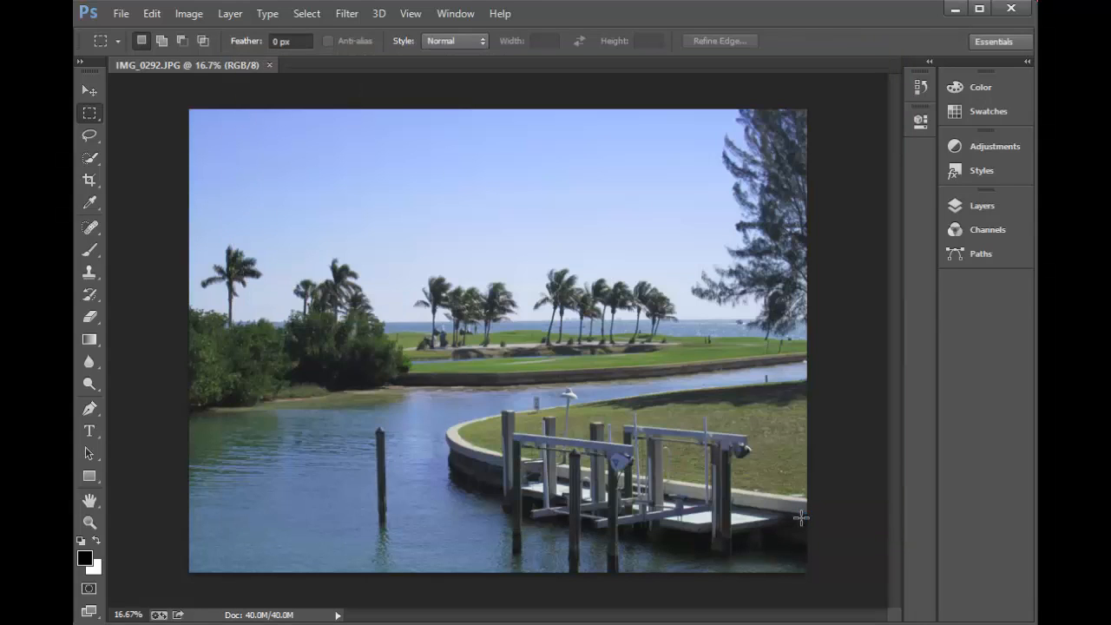